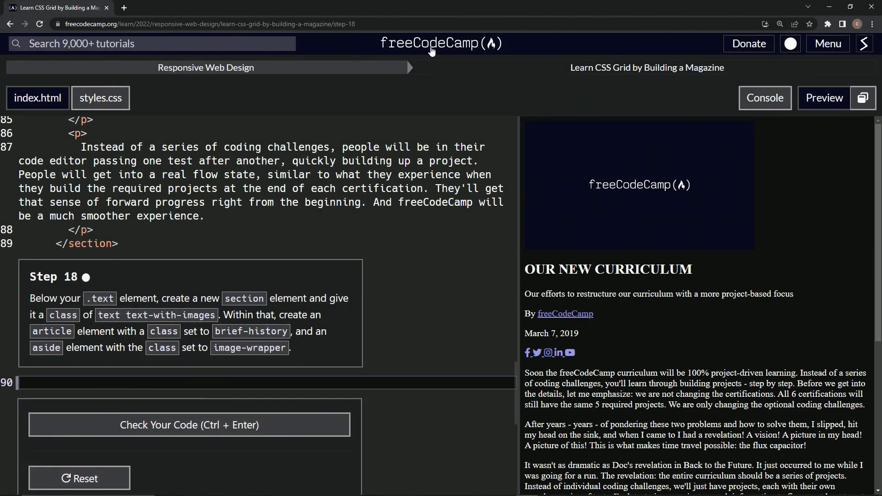
mouse_move(282, 80)
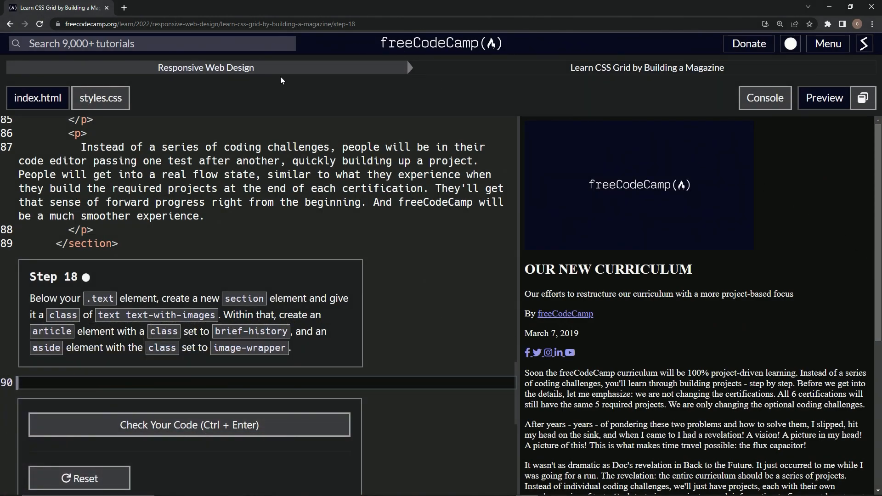
mouse_move(668, 82)
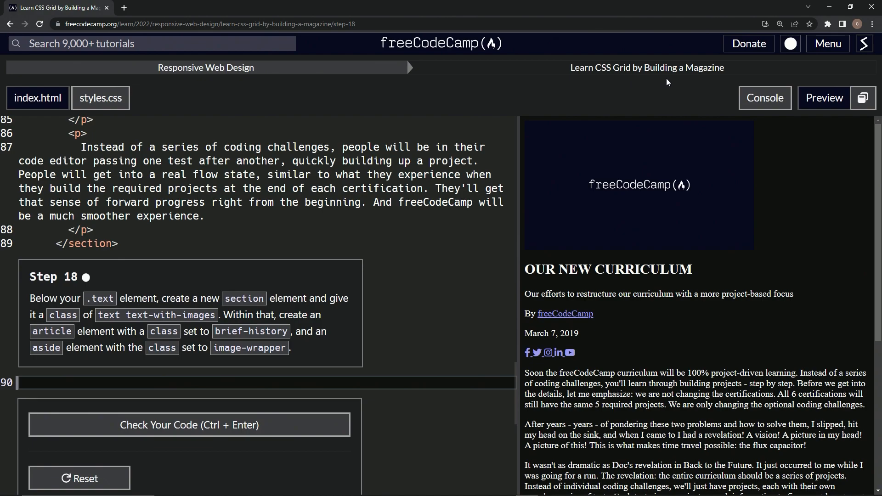
mouse_move(29, 286)
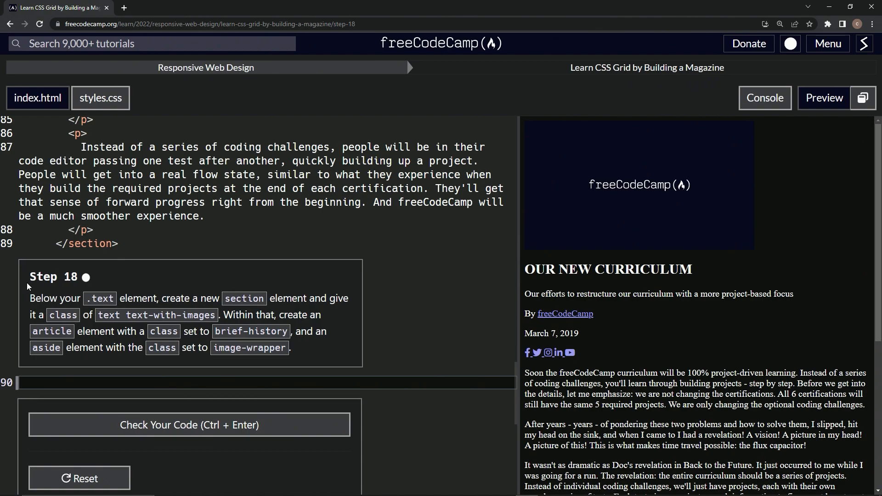
mouse_move(25, 304)
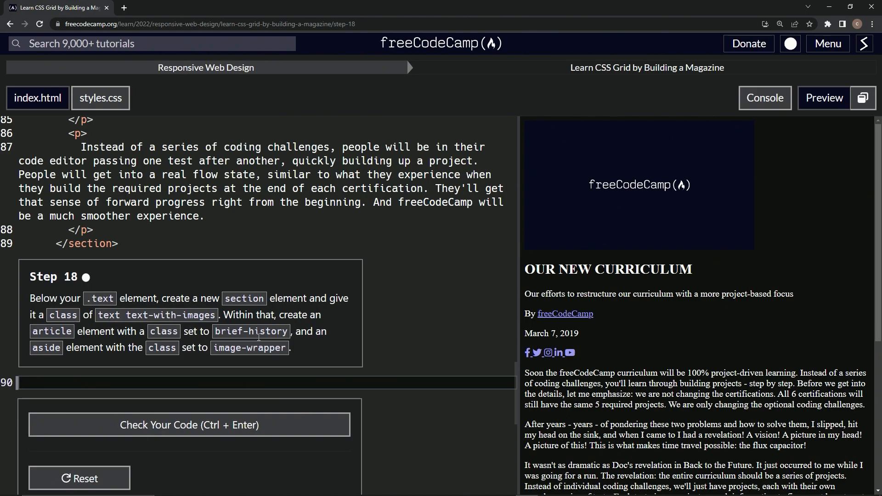
mouse_move(267, 355)
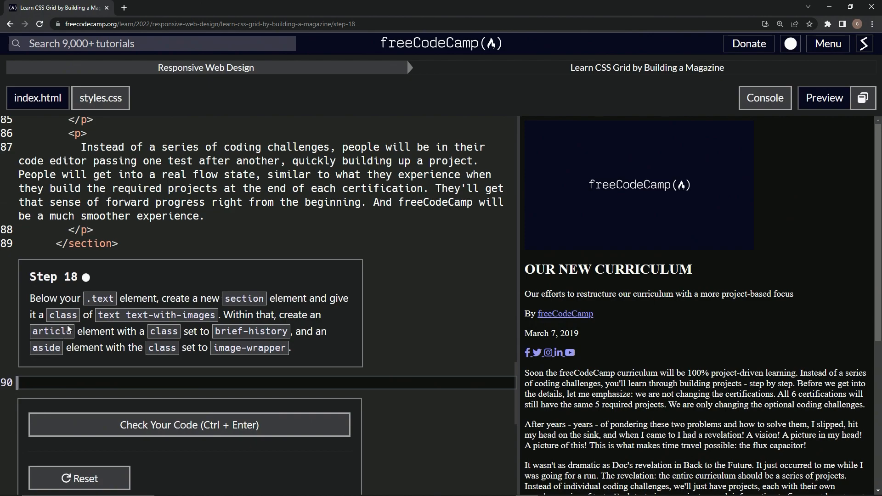
mouse_move(92, 279)
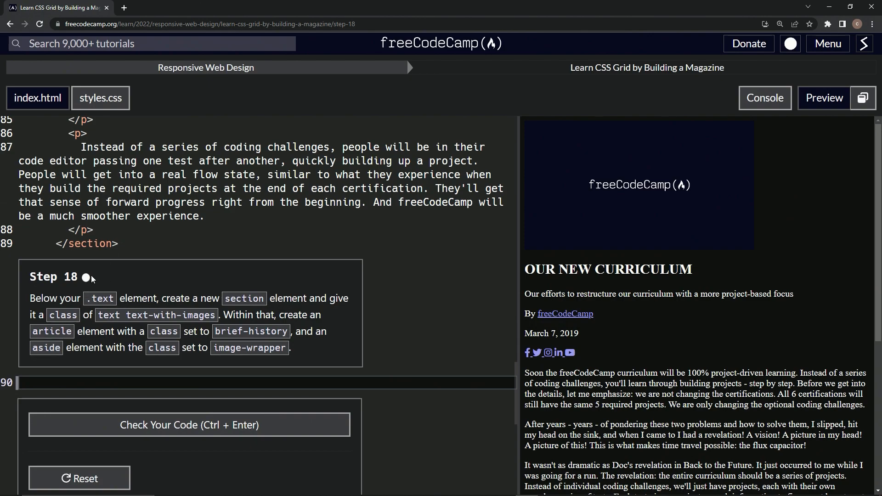
mouse_move(104, 274)
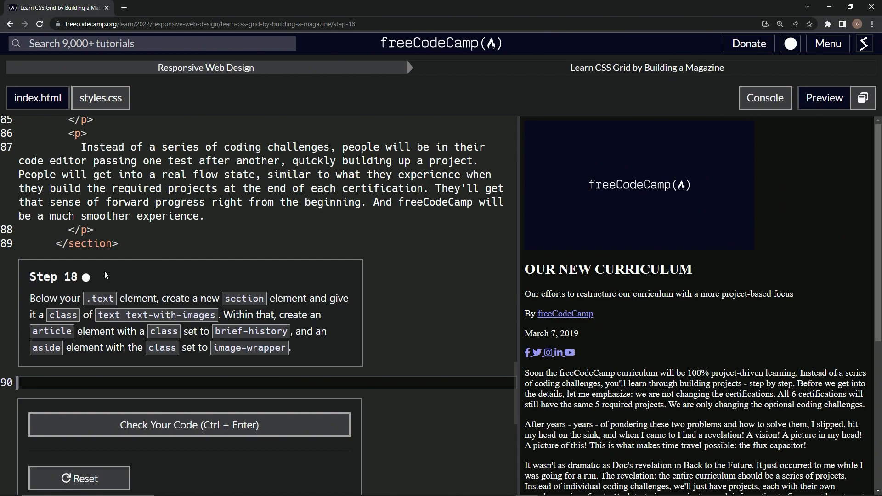
mouse_move(181, 302)
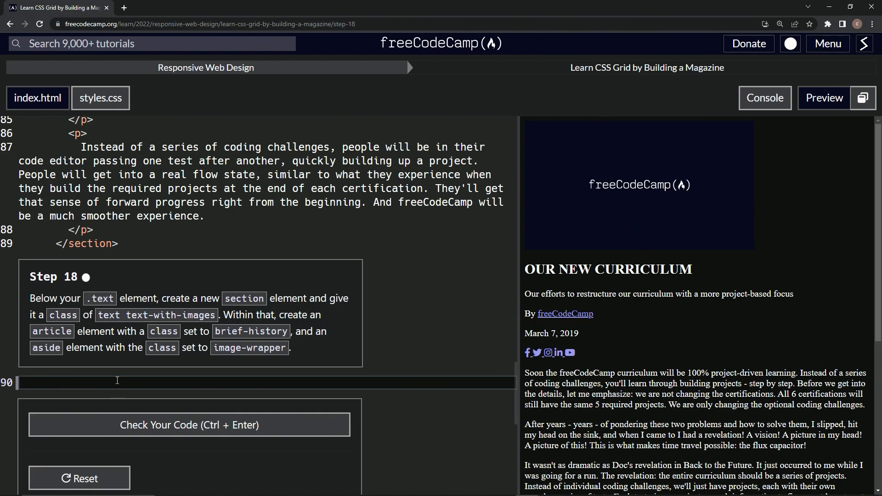
Write <section class='text text-with-images'></section> on line 90 of index.html
type("<s")
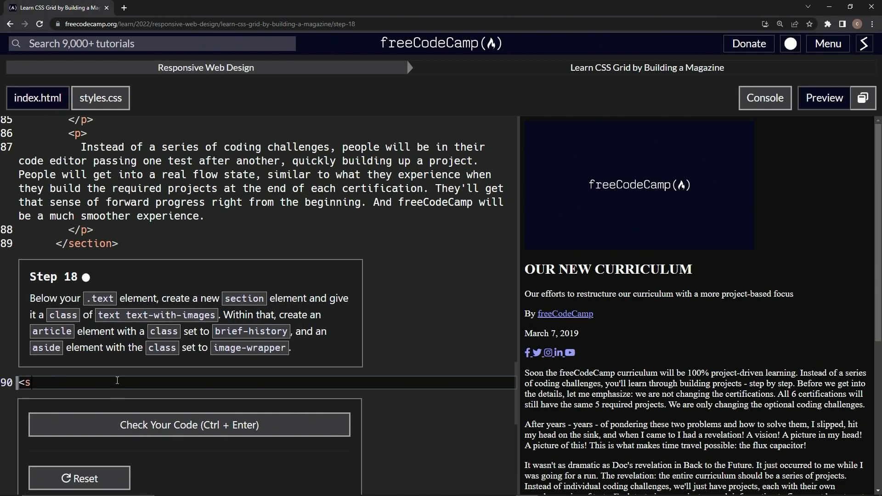
type("ection></")
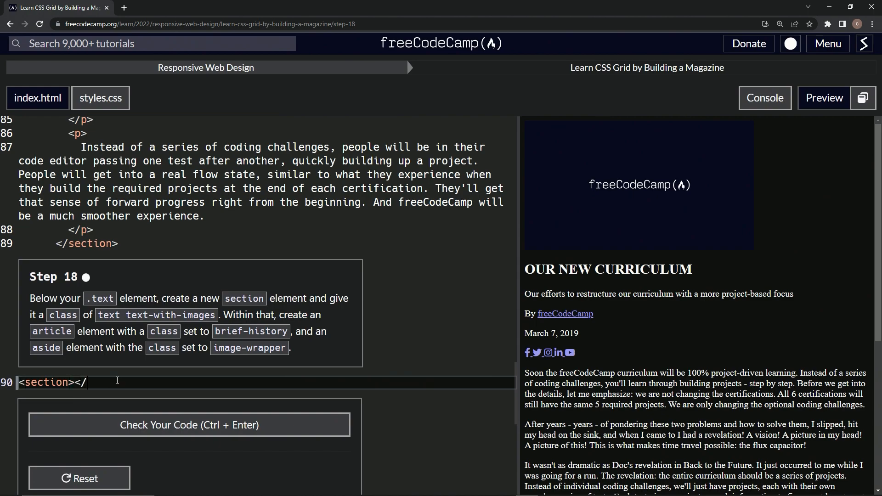
type("section")
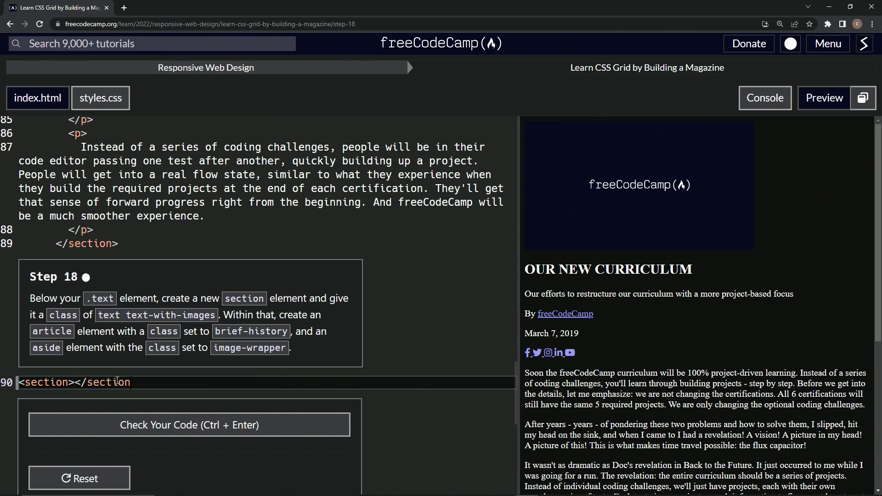
type(">")
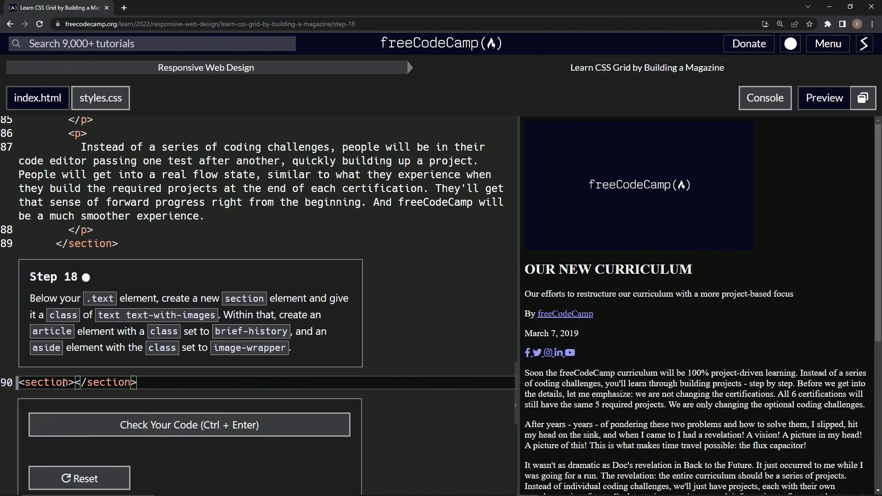
type("class='")
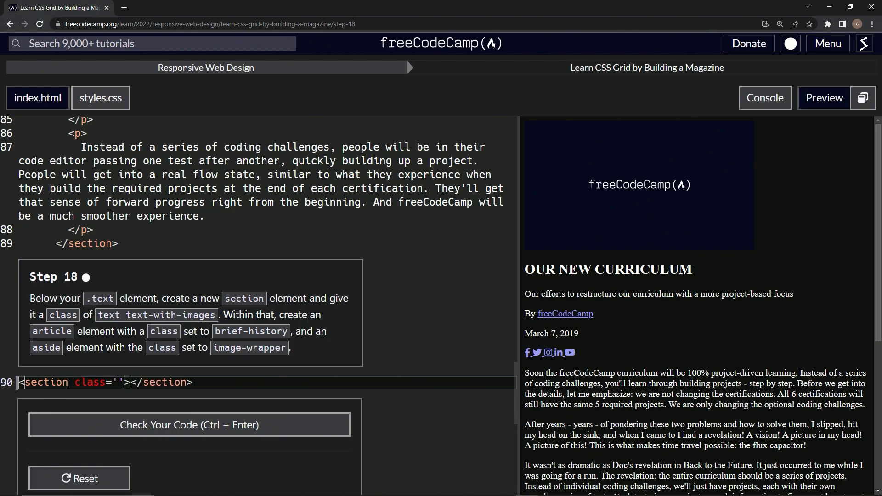
type("text text-with-")
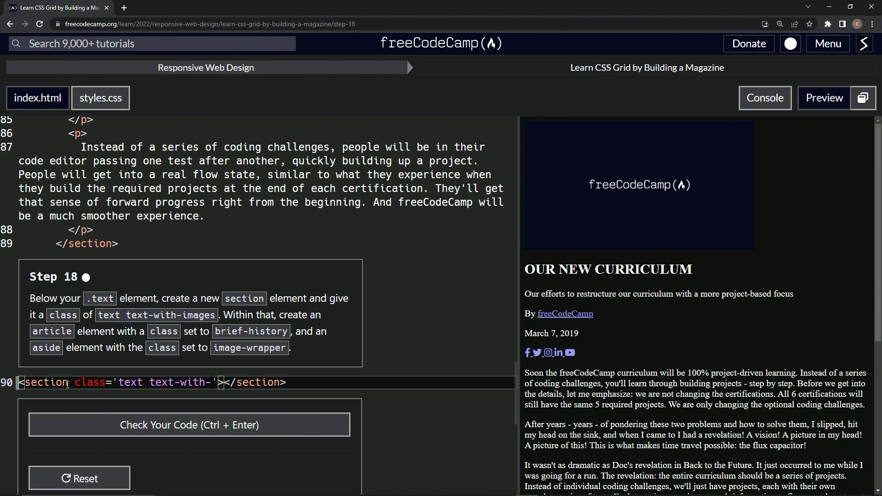
type("images")
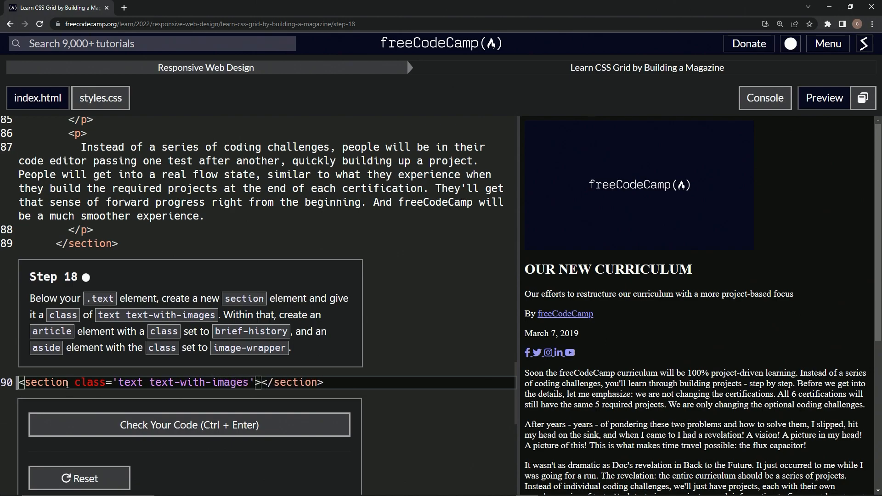
mouse_move(298, 357)
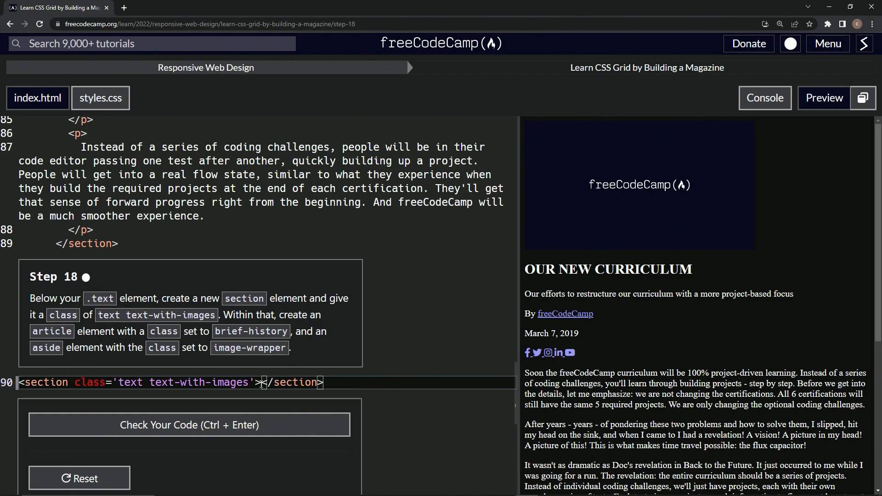
Nest empty <article></article> and <aside></aside> elements on lines 91 and 92 inside the section
type("<ar")
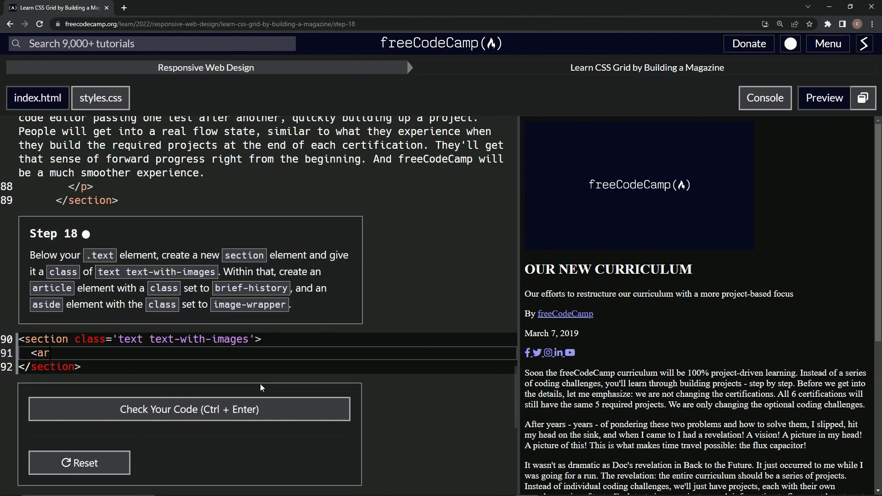
type("ticle><")
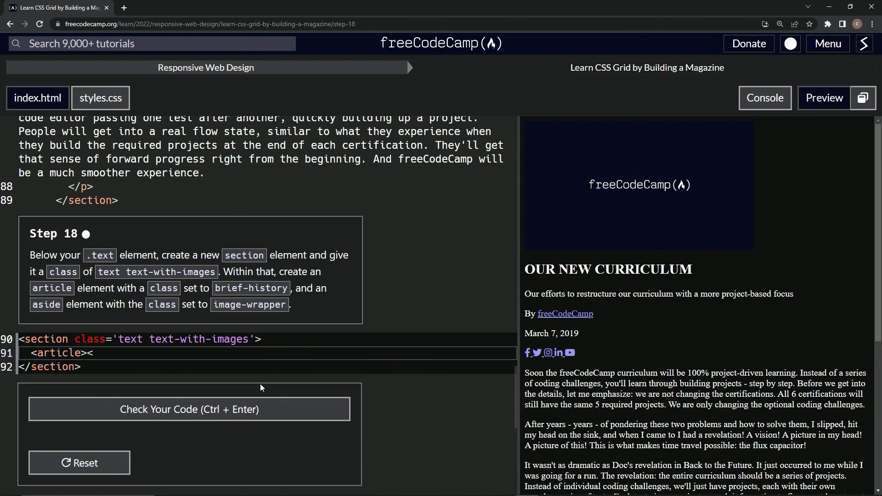
type("/art")
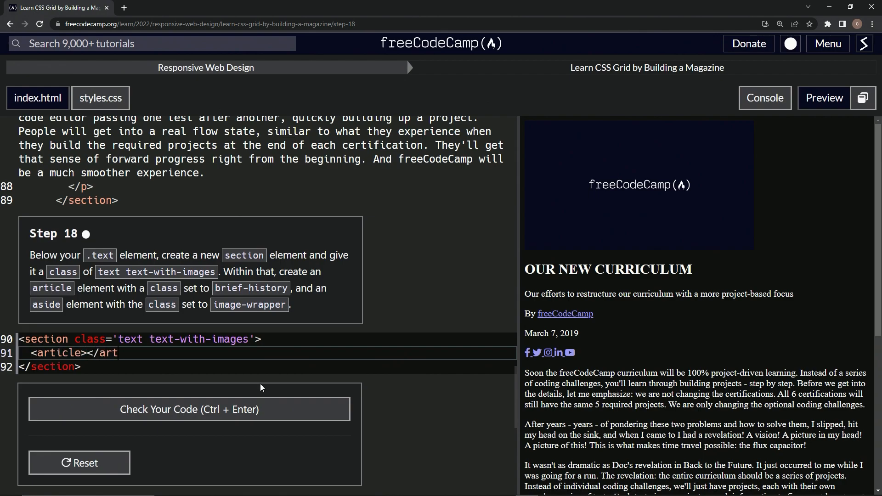
type("icle>")
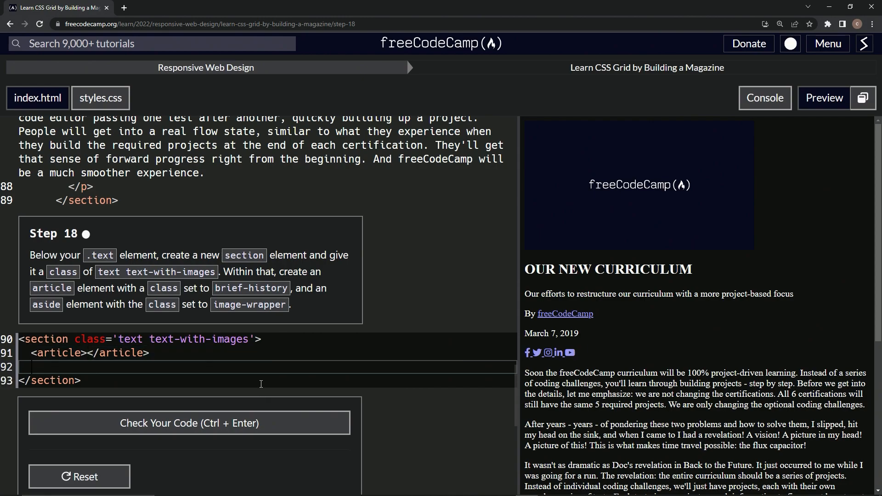
type("<aside></asi")
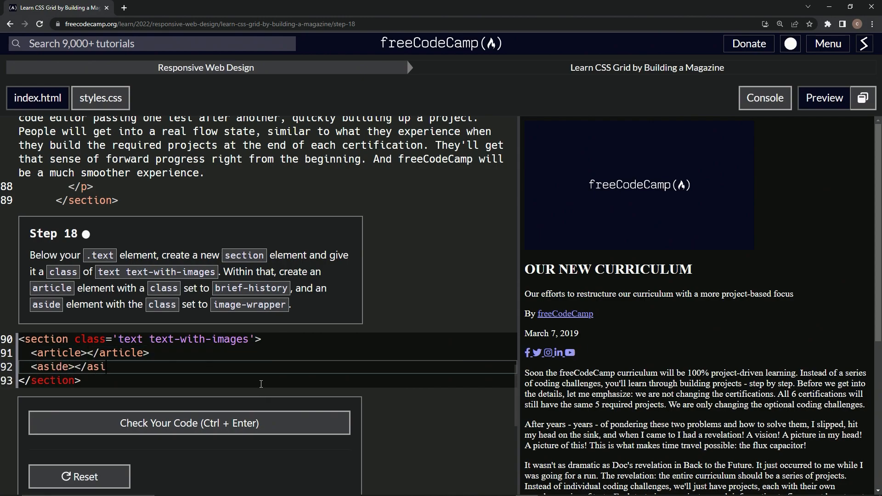
type("de>")
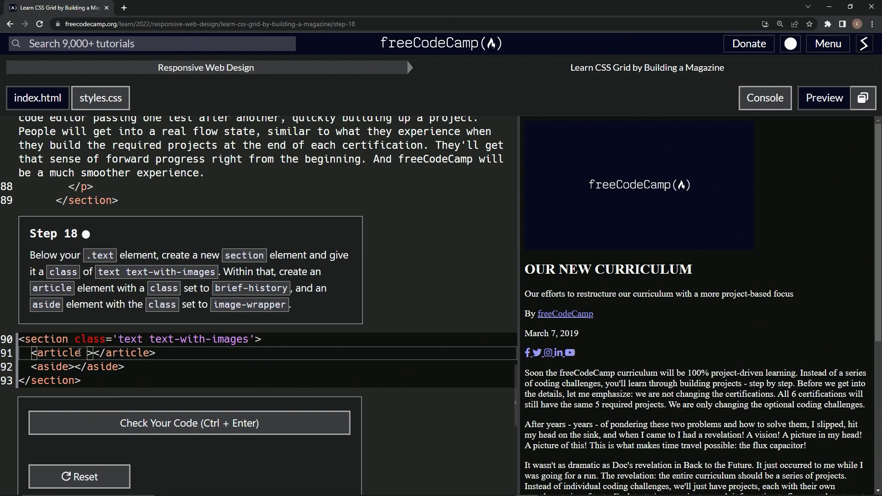
Give the article class 'brief-history' and the aside class 'image-wrapper'
type("class=;")
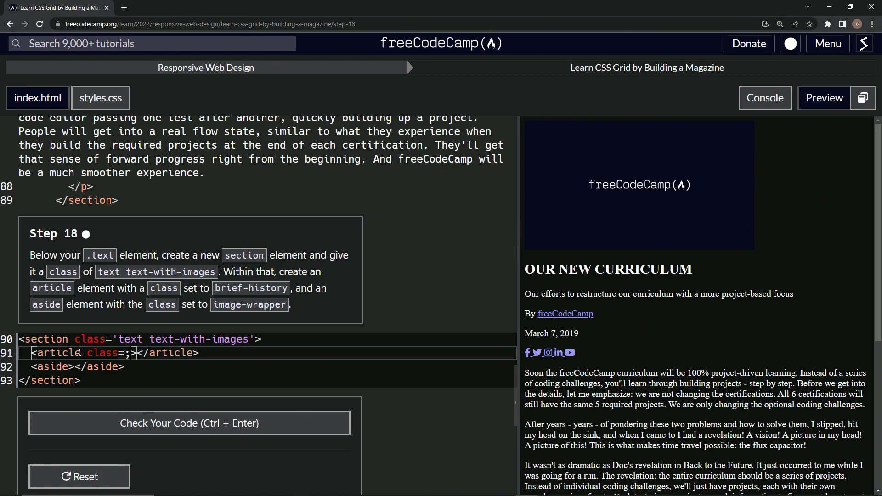
type("''")
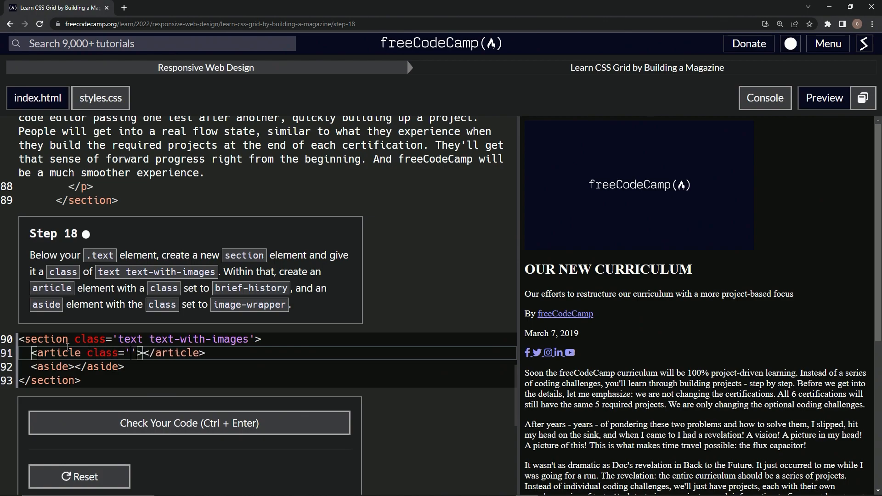
double_click(104, 353)
type(" class=''")
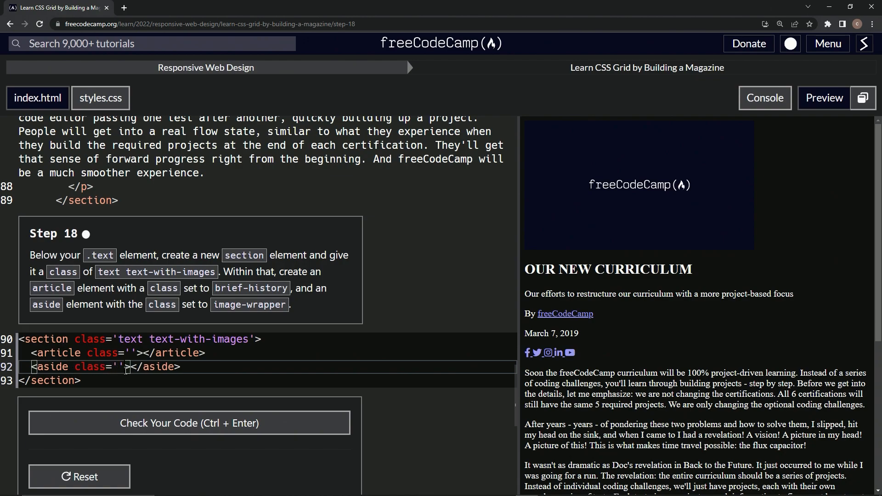
mouse_move(169, 330)
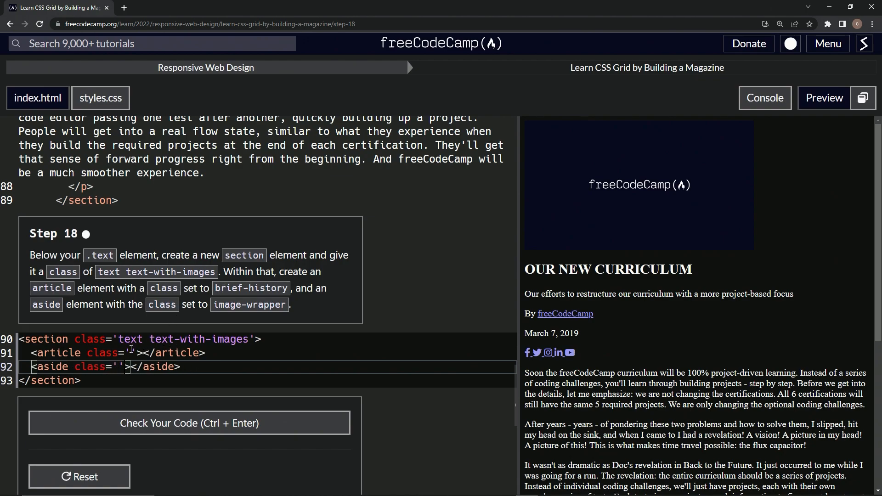
type("brief-histo")
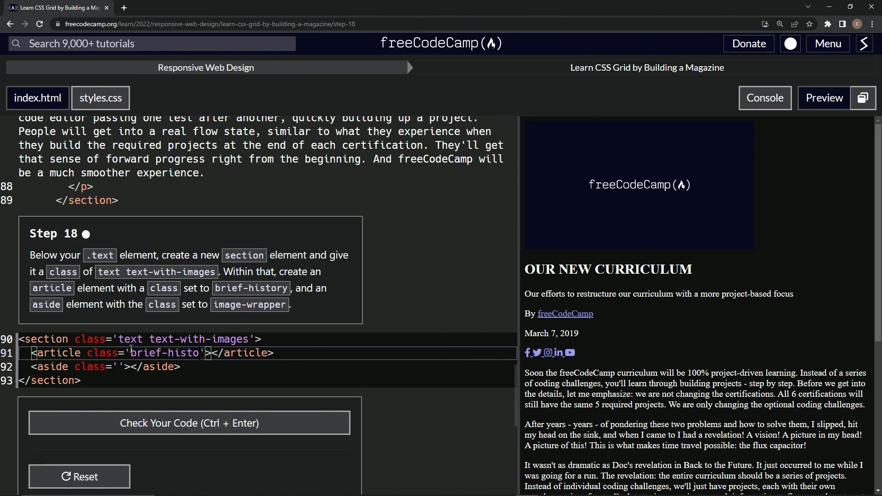
type("ry")
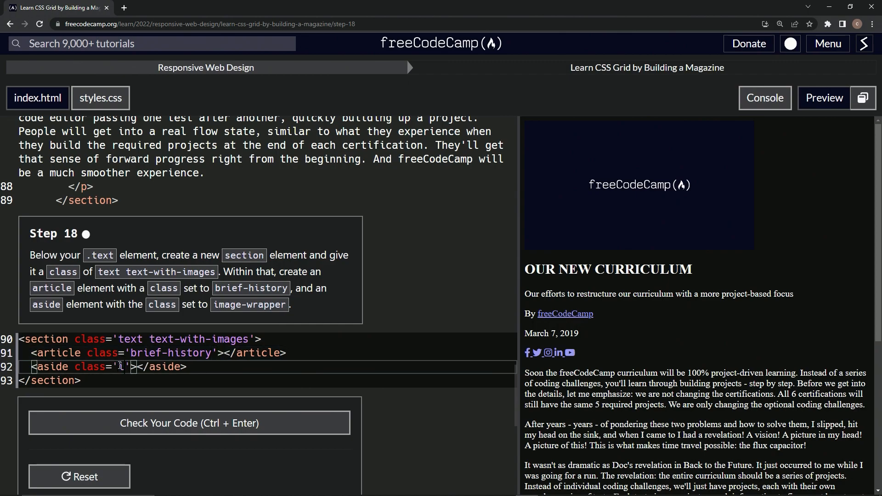
type("image-wrap")
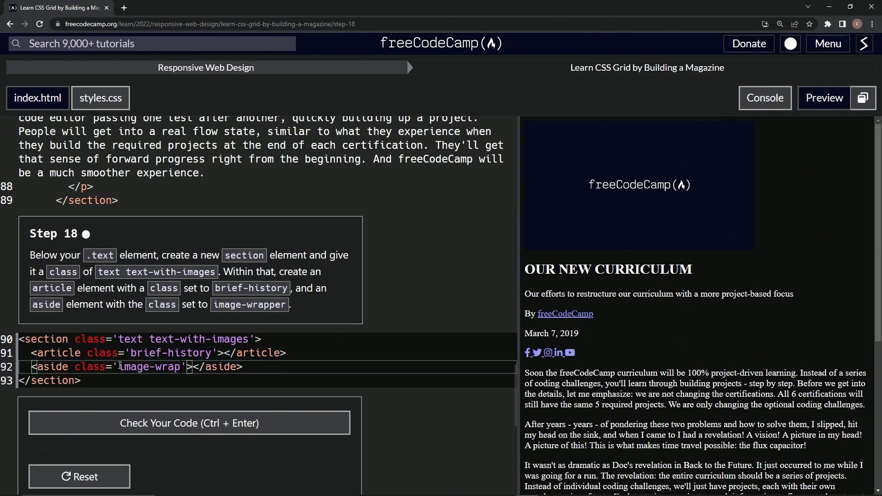
type("per")
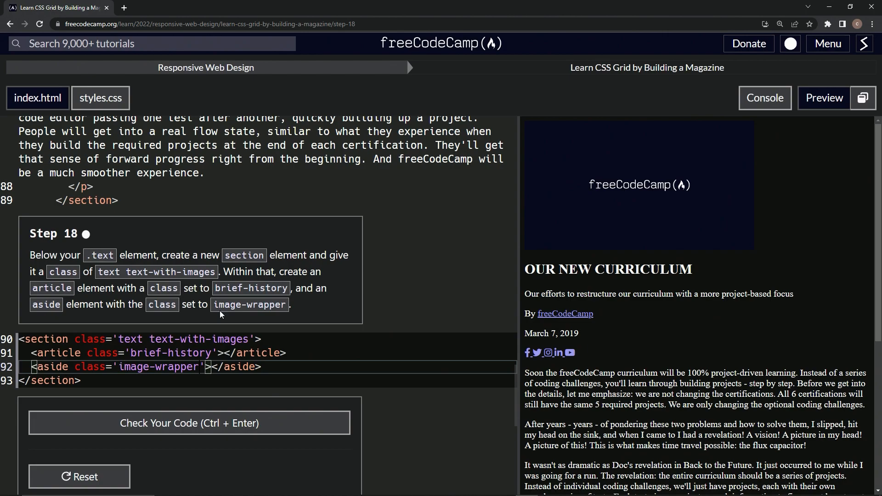
Check the code to pass Step 18 and submit to load Step 19
left_click(189, 423)
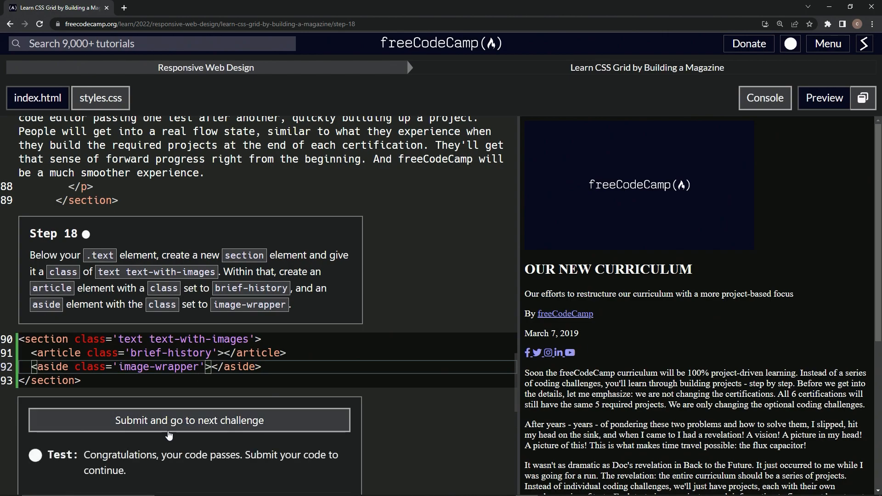
left_click(188, 420)
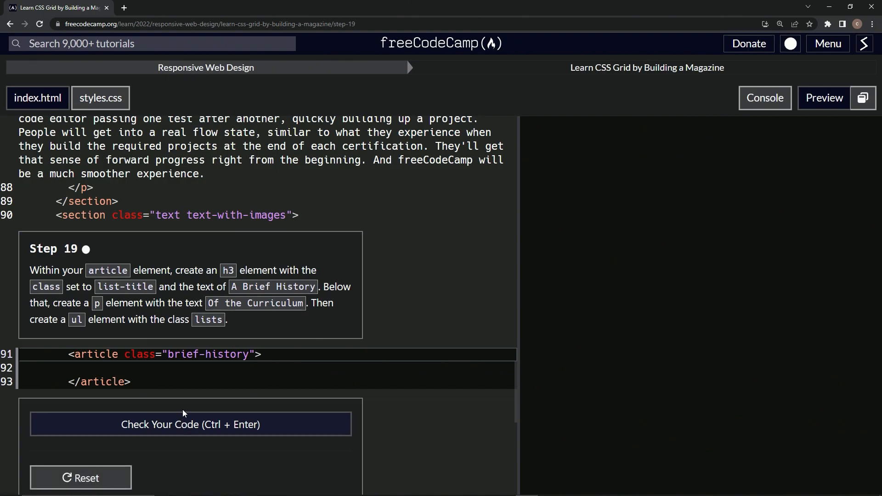